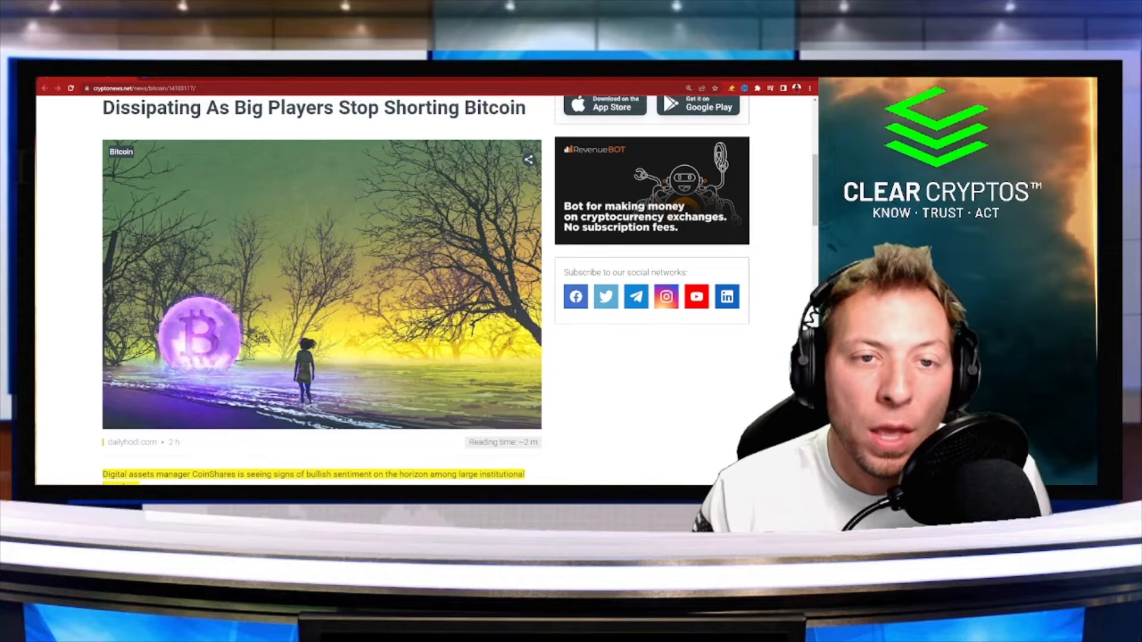
# Scroll past the Weekly Crypto Asset Flows chart and highlight the $15 million short BTC outflows sentence.
pyautogui.scroll(3)
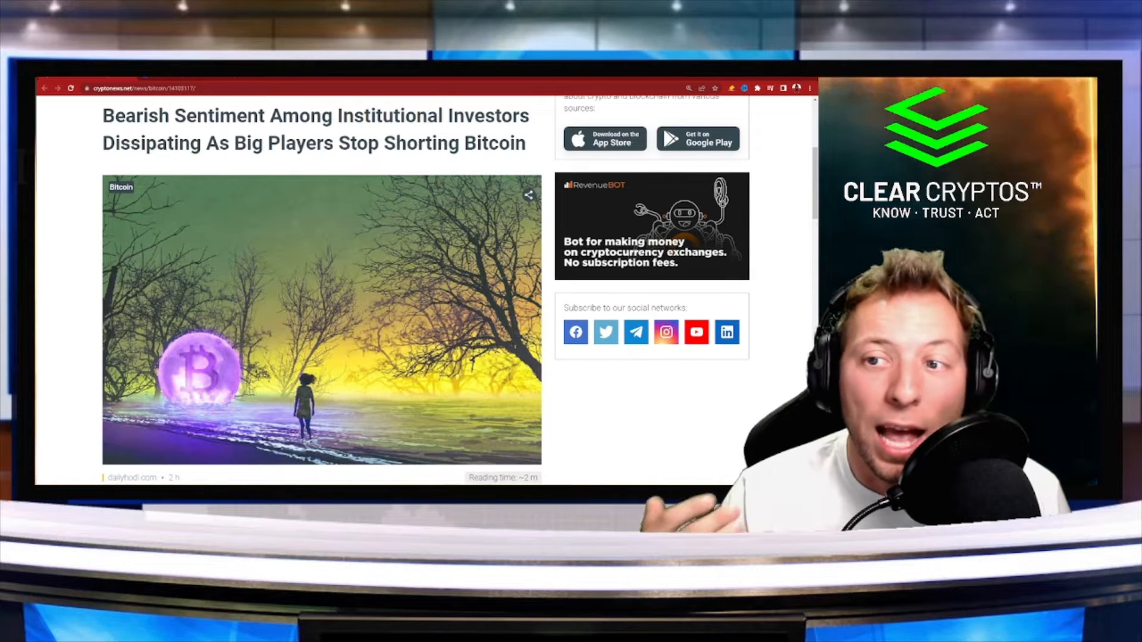
pyautogui.scroll(-3)
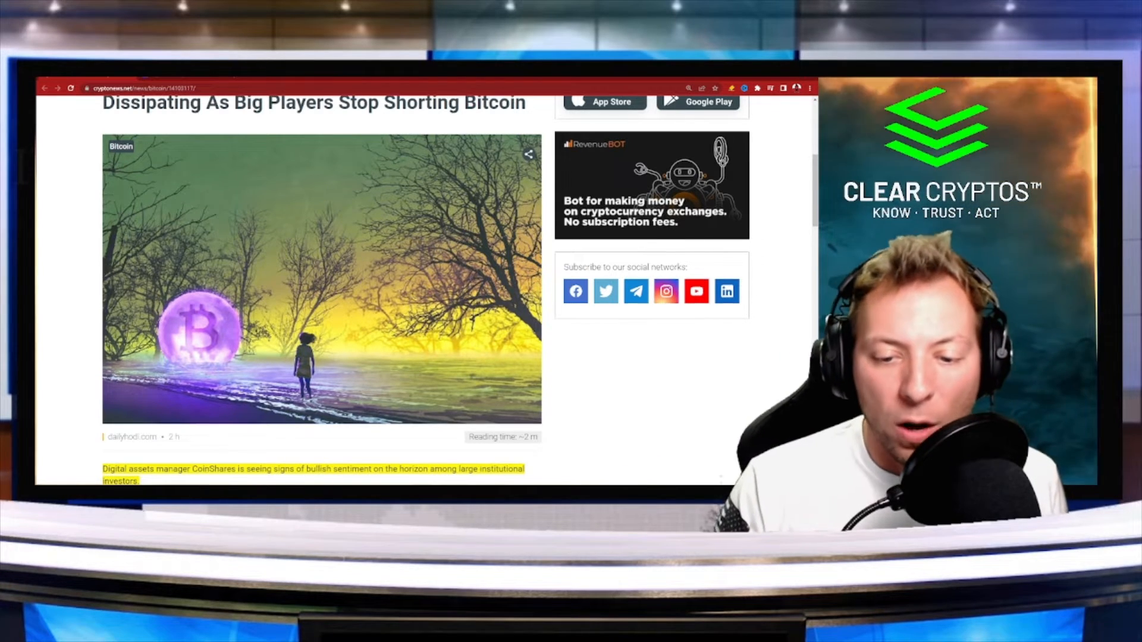
pyautogui.scroll(-3)
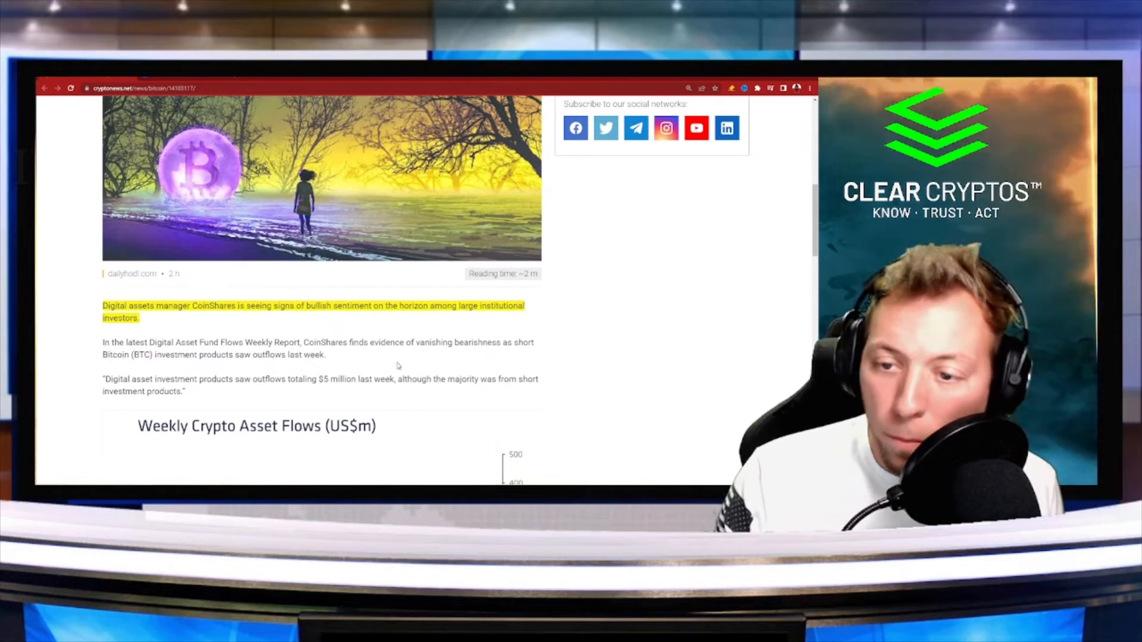
pyautogui.scroll(-3)
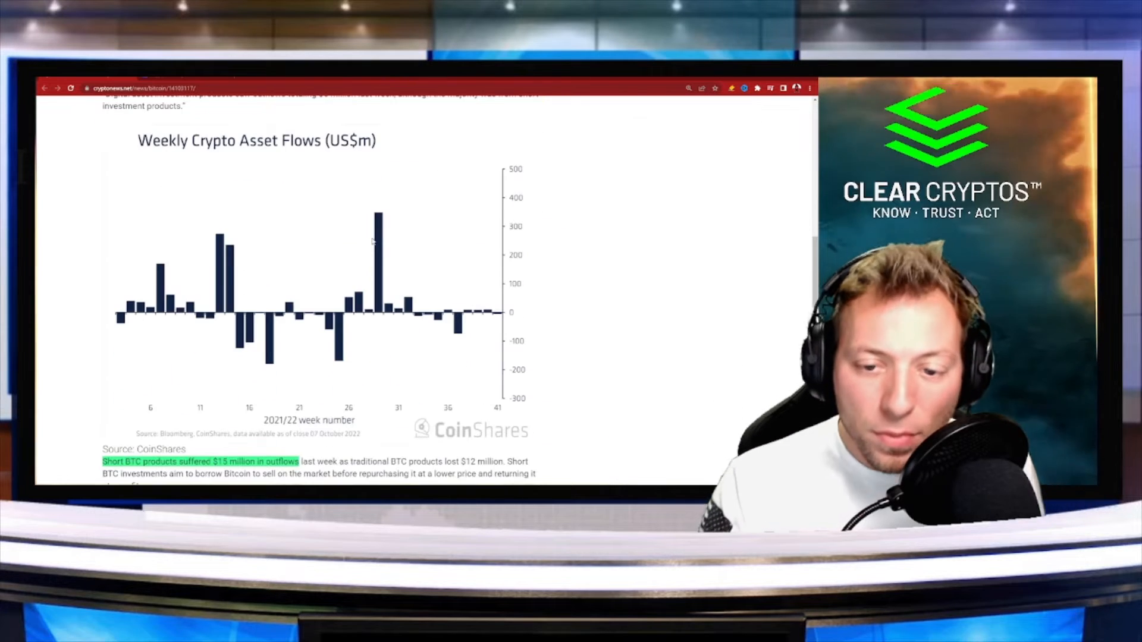
pyautogui.scroll(-3)
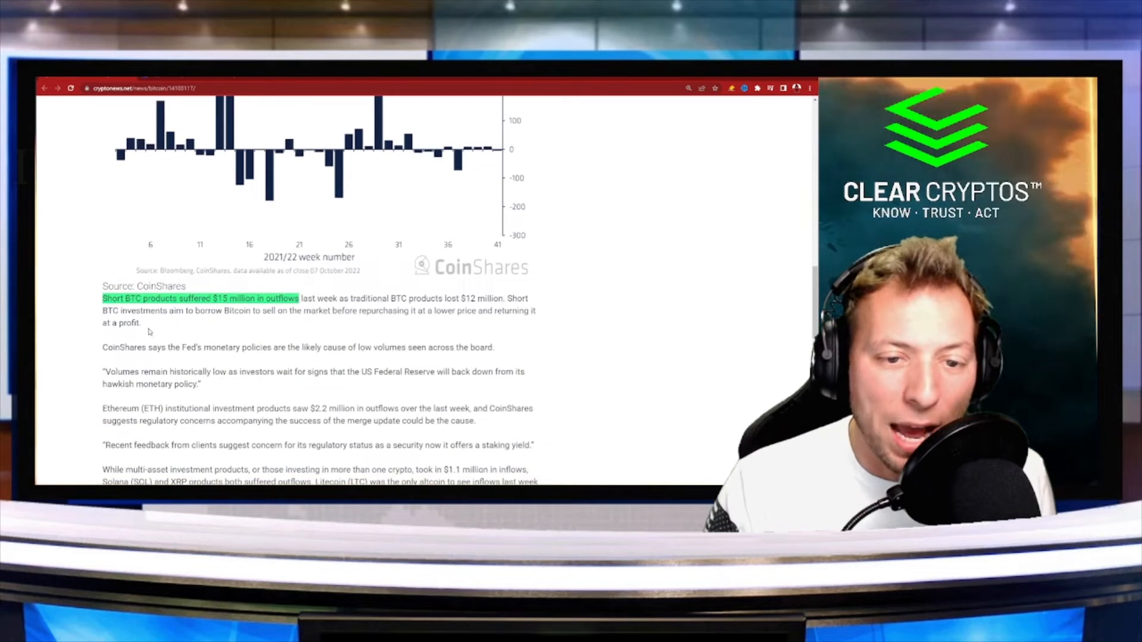
pyautogui.moveTo(102, 298); pyautogui.dragTo(142, 323)
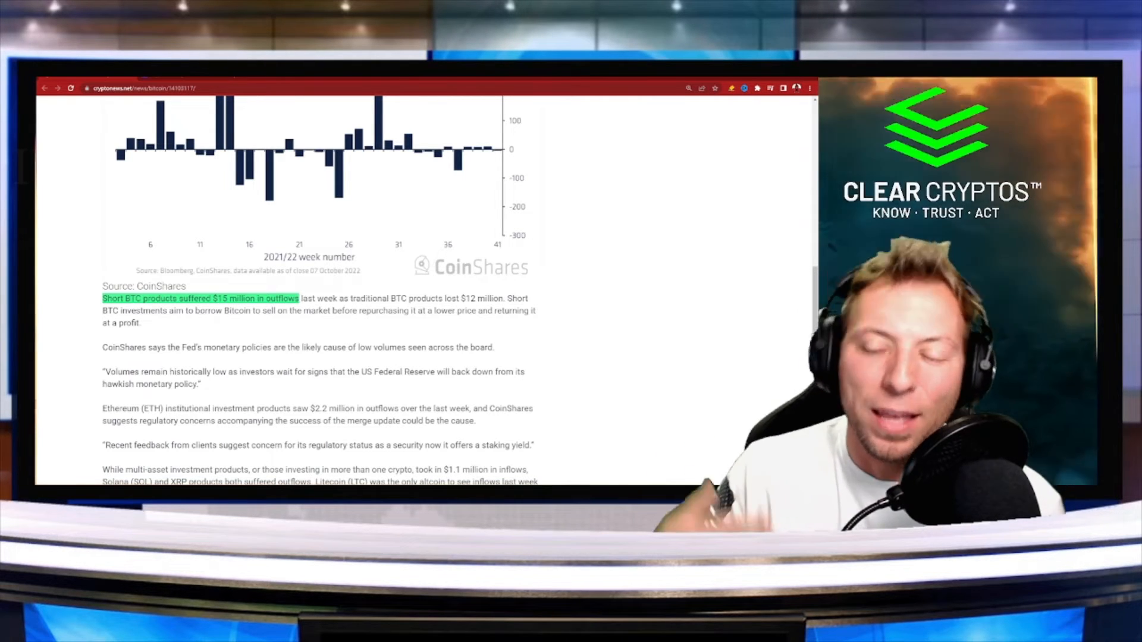
# Scroll to the Flows by Asset table and back up to the weekly flows chart.
pyautogui.scroll(-3)
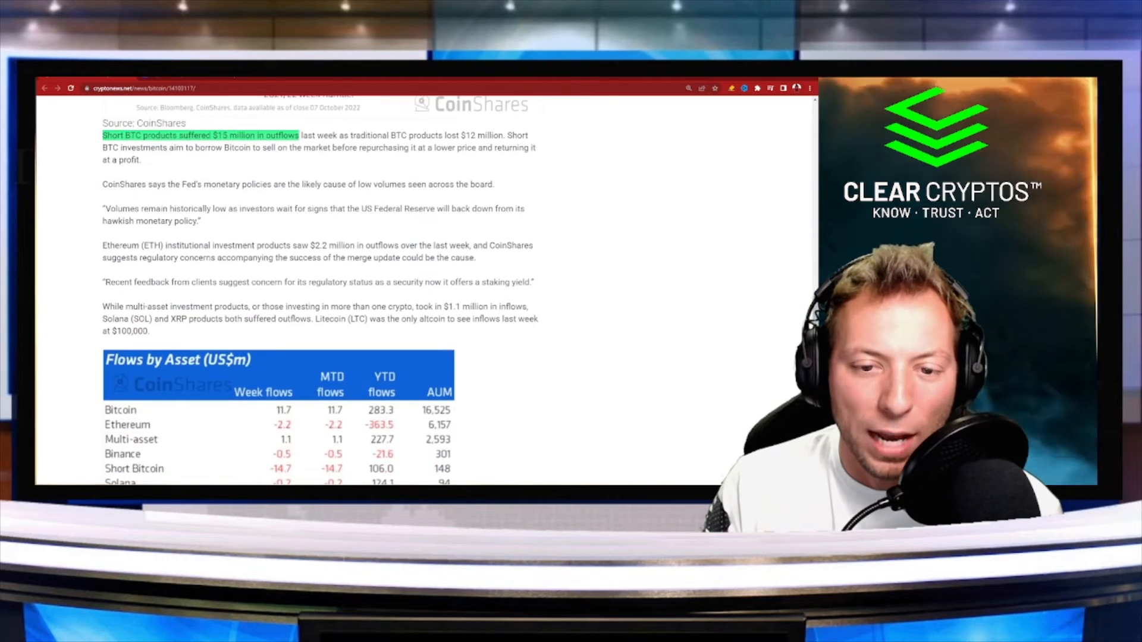
pyautogui.scroll(-3)
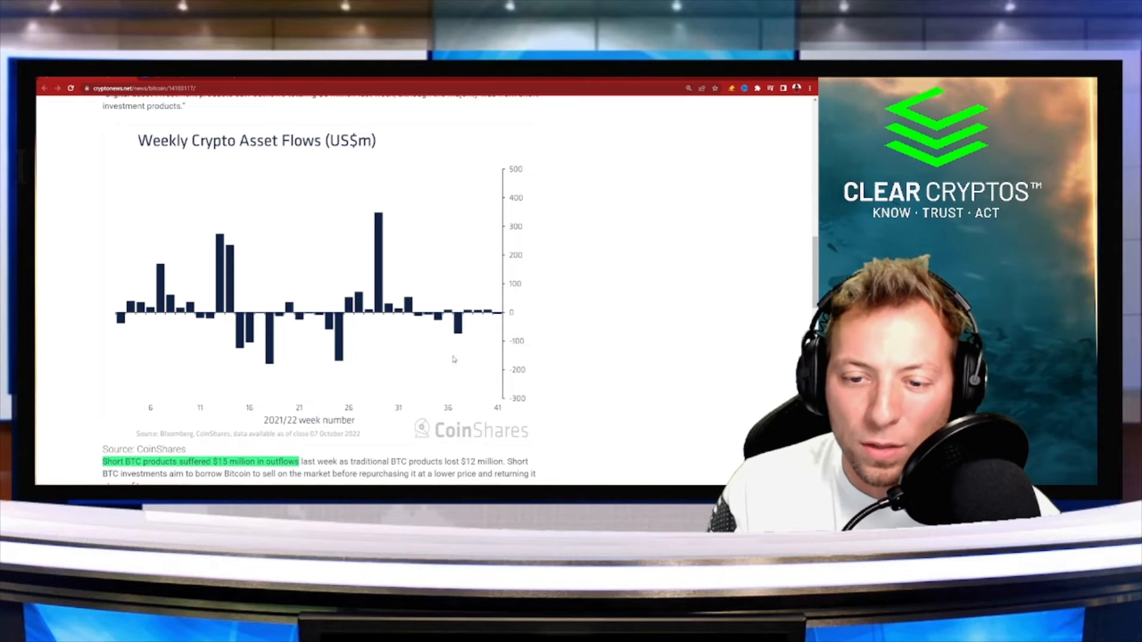
pyautogui.scroll(-3)
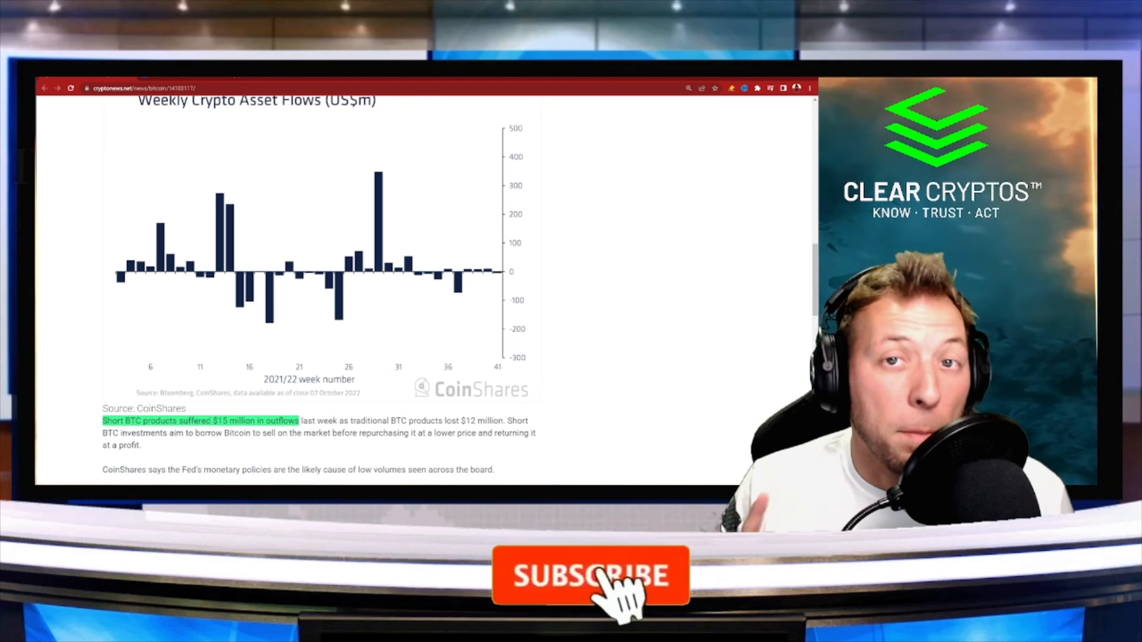
pyautogui.click(589, 574)
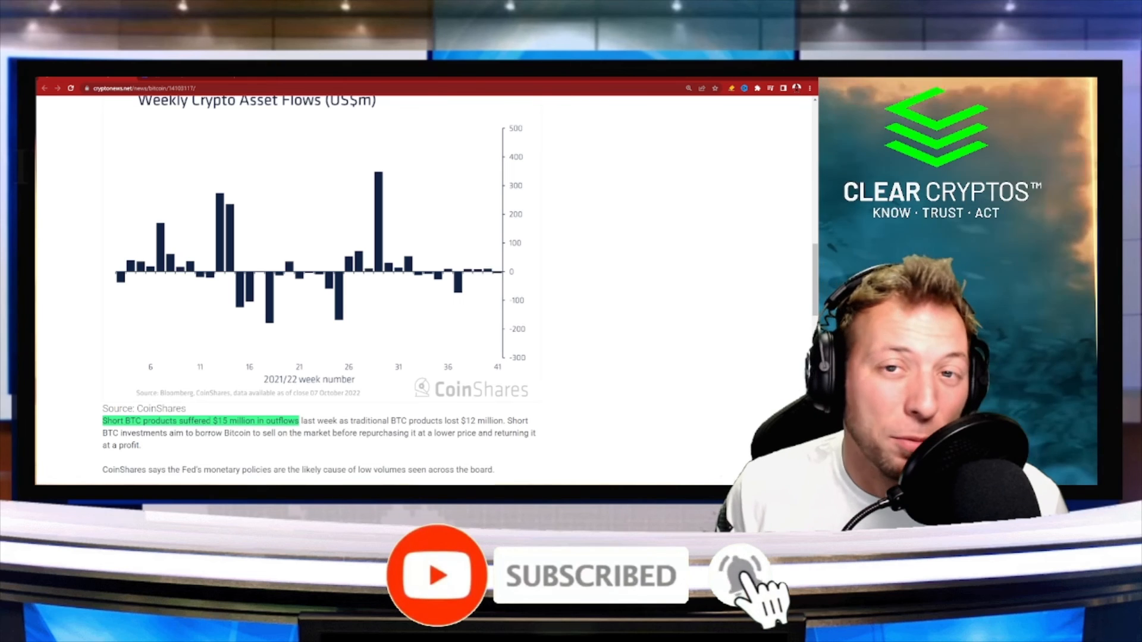